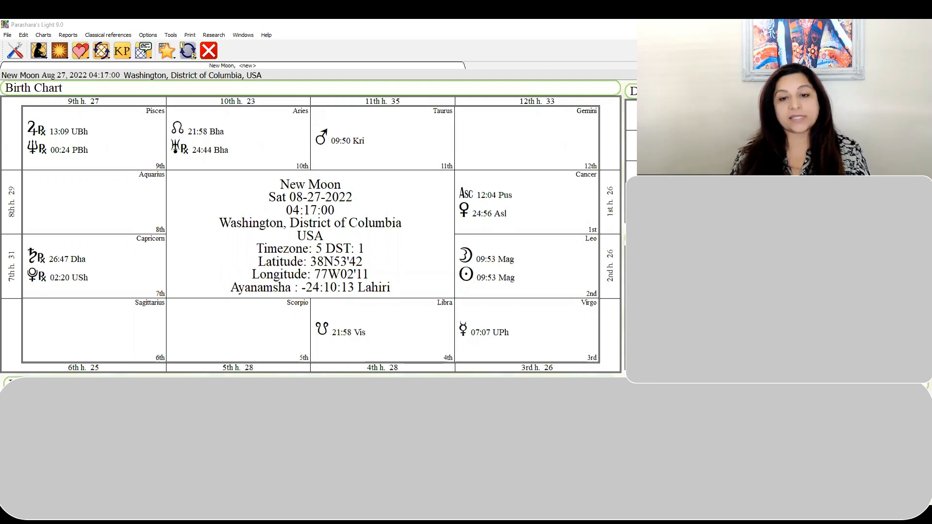
mouse_move(473, 237)
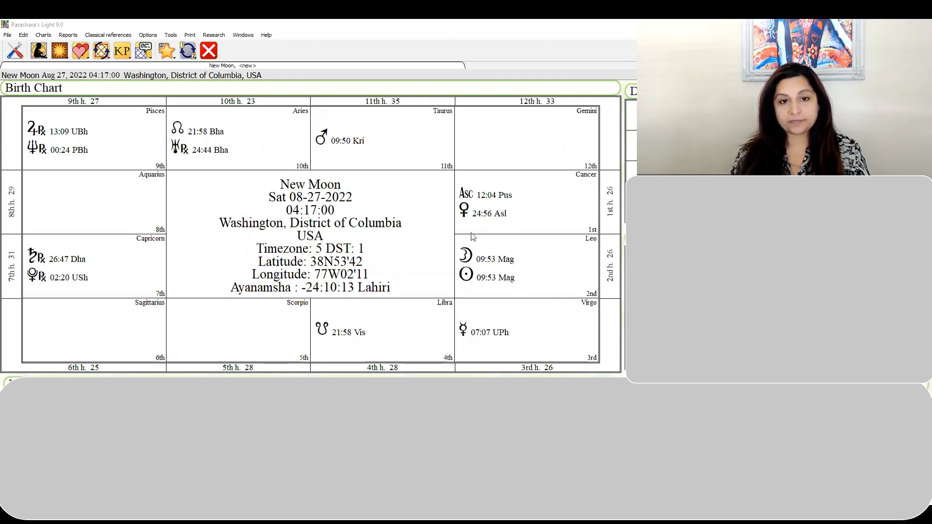
mouse_move(415, 289)
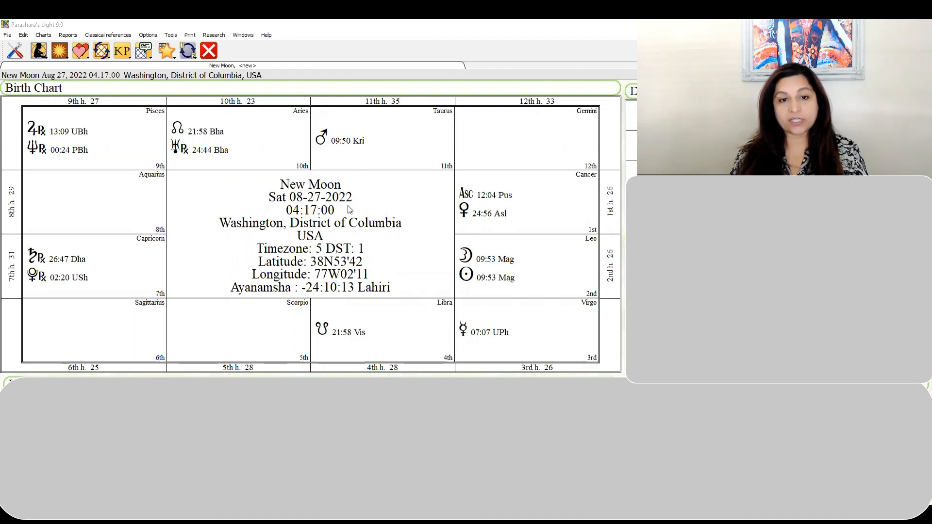
mouse_move(314, 223)
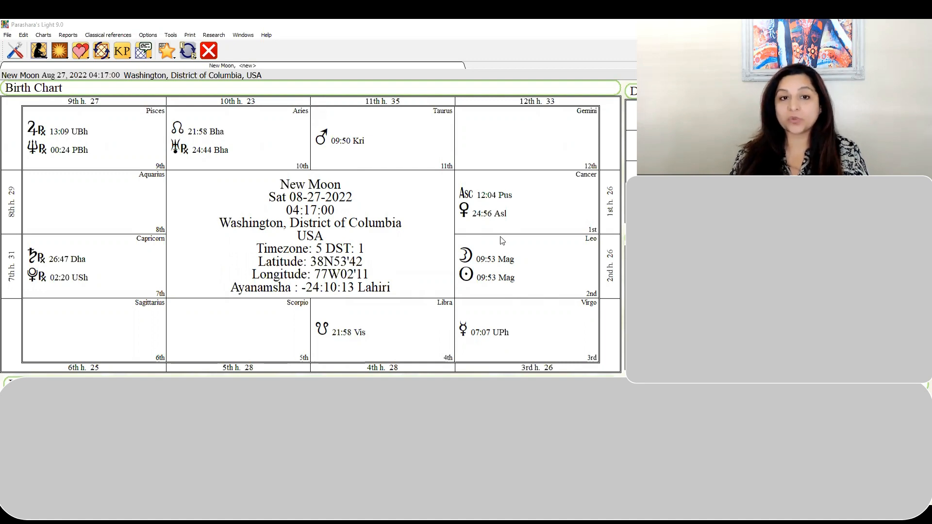
mouse_move(350, 226)
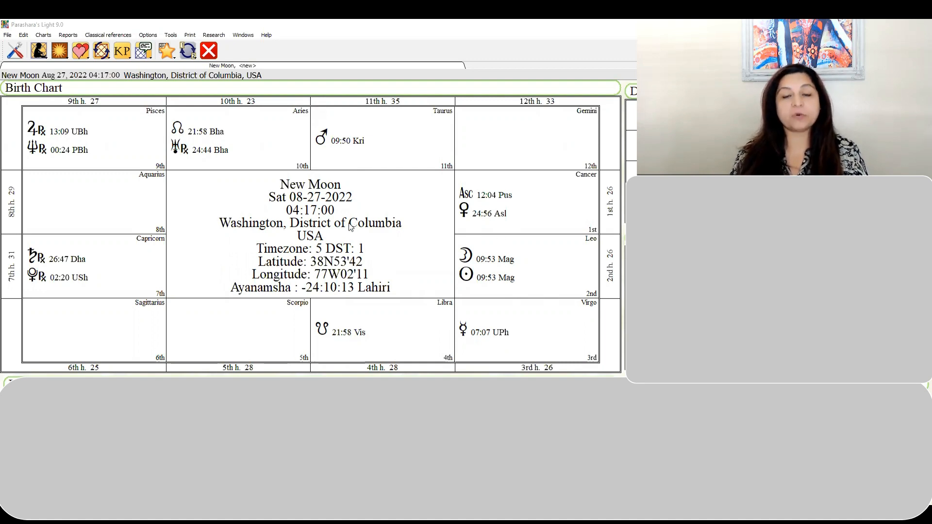
mouse_move(484, 235)
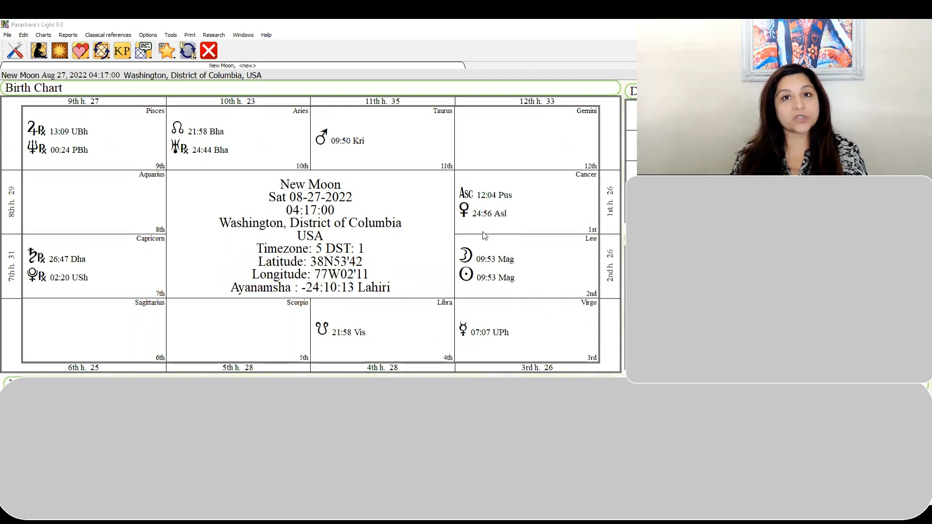
mouse_move(496, 269)
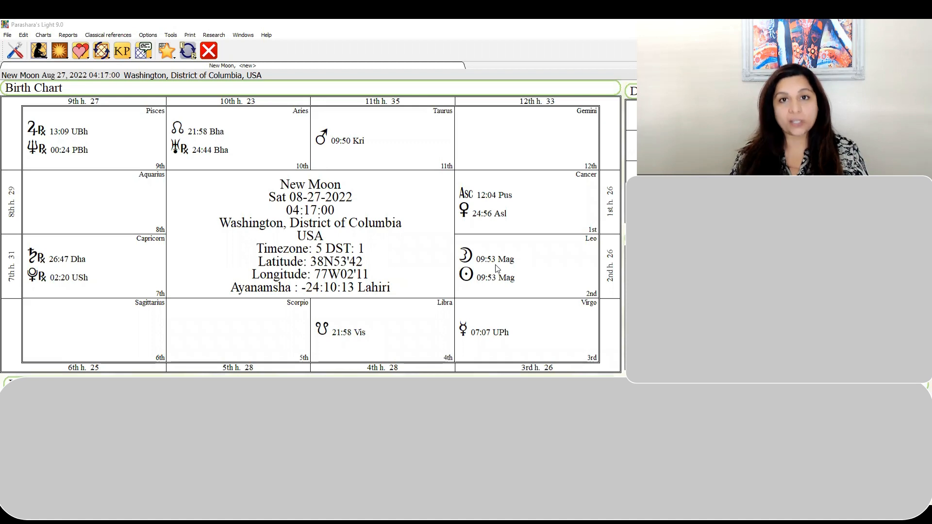
mouse_move(460, 284)
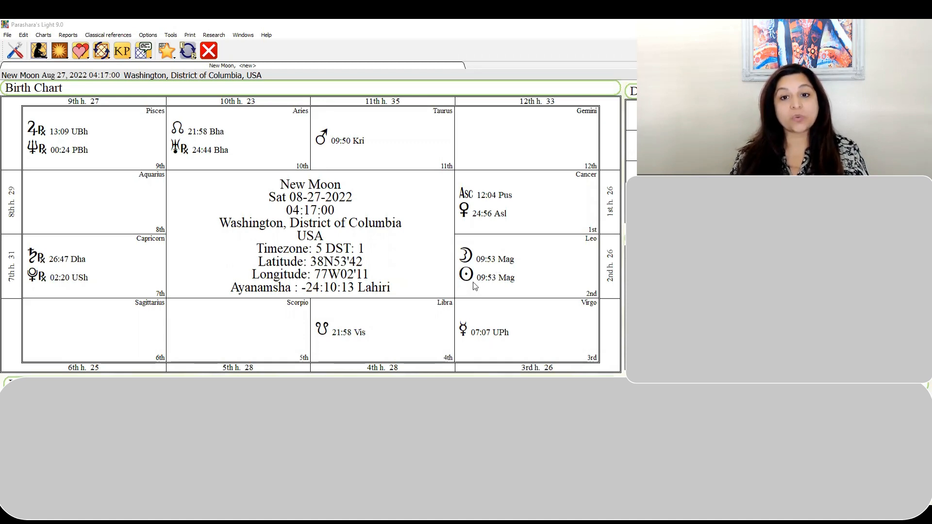
mouse_move(517, 270)
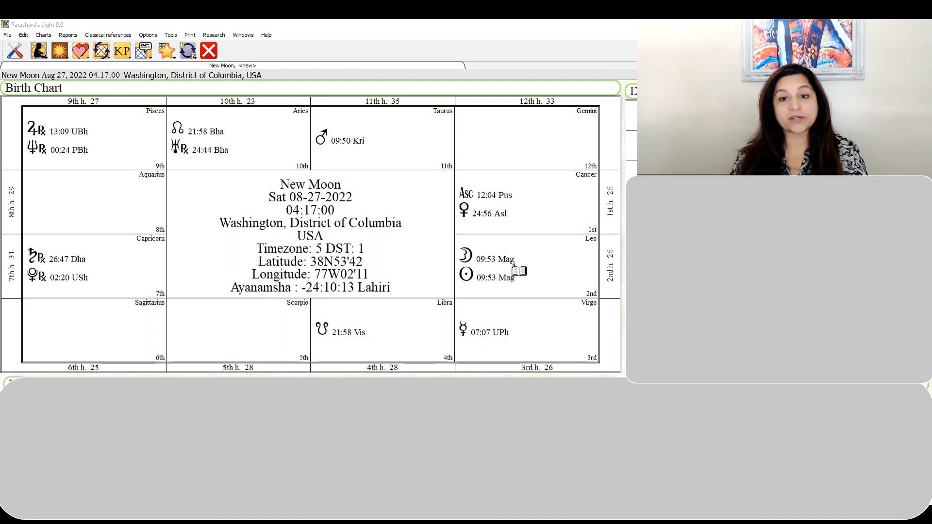
mouse_move(496, 279)
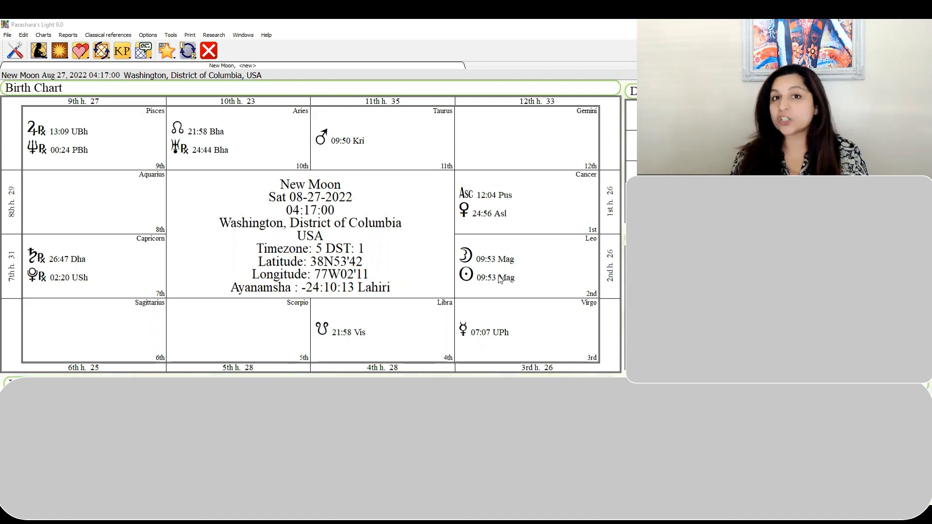
mouse_move(493, 287)
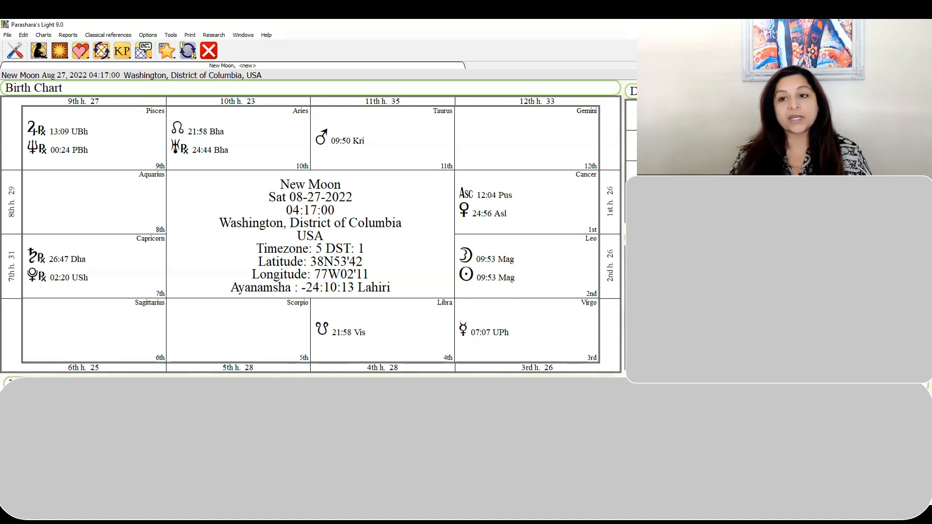
mouse_move(201, 340)
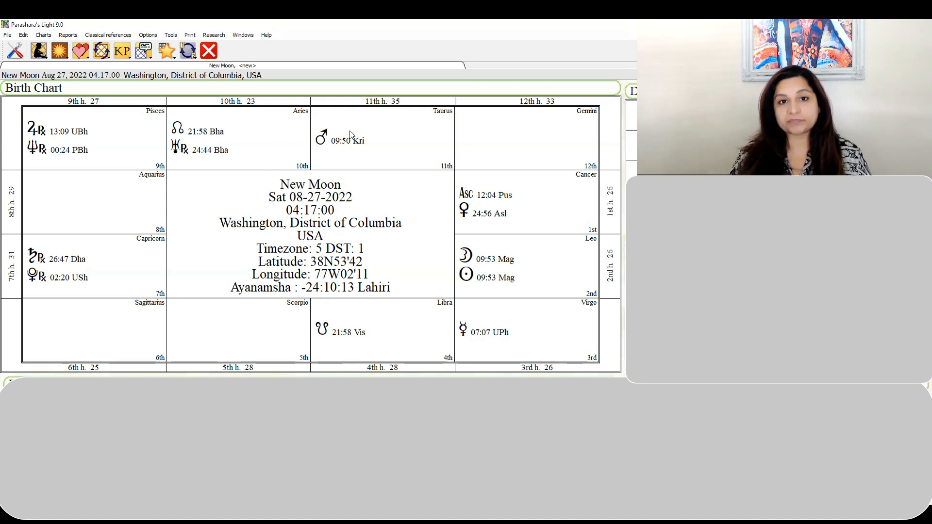
mouse_move(336, 148)
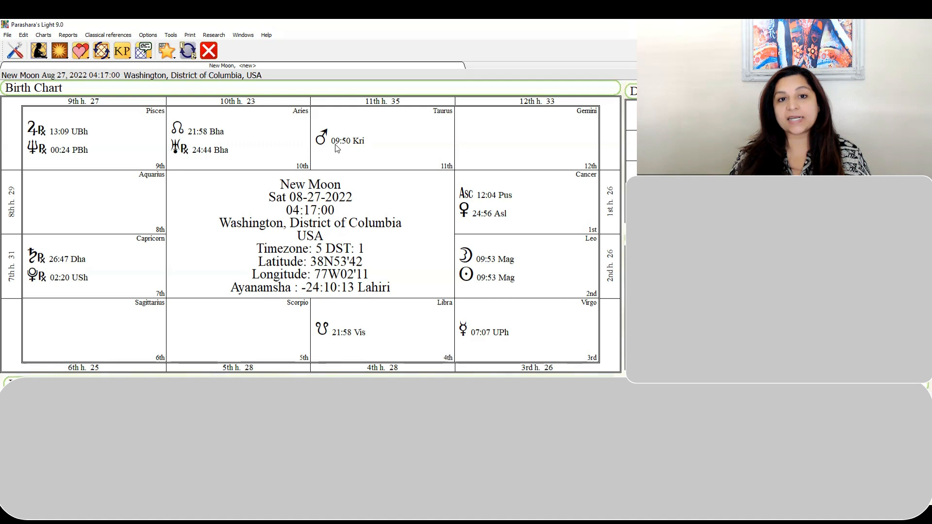
mouse_move(481, 249)
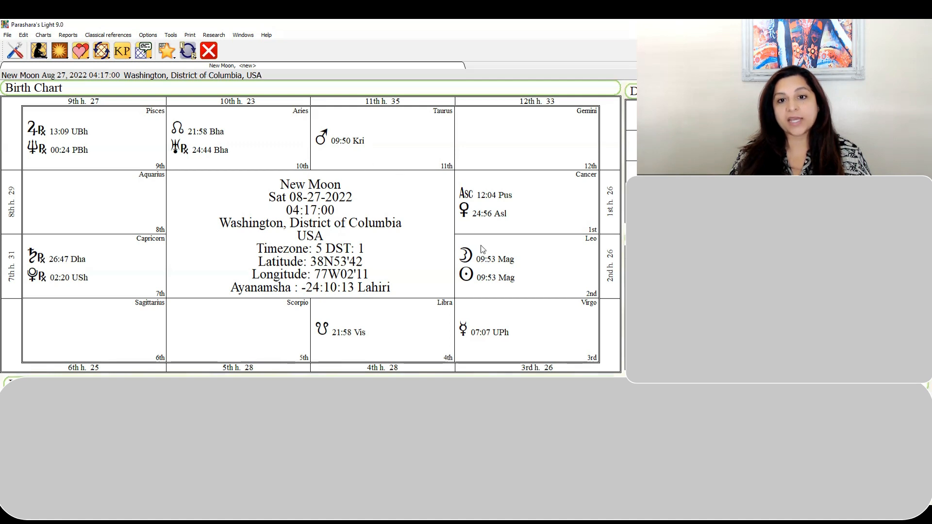
mouse_move(483, 292)
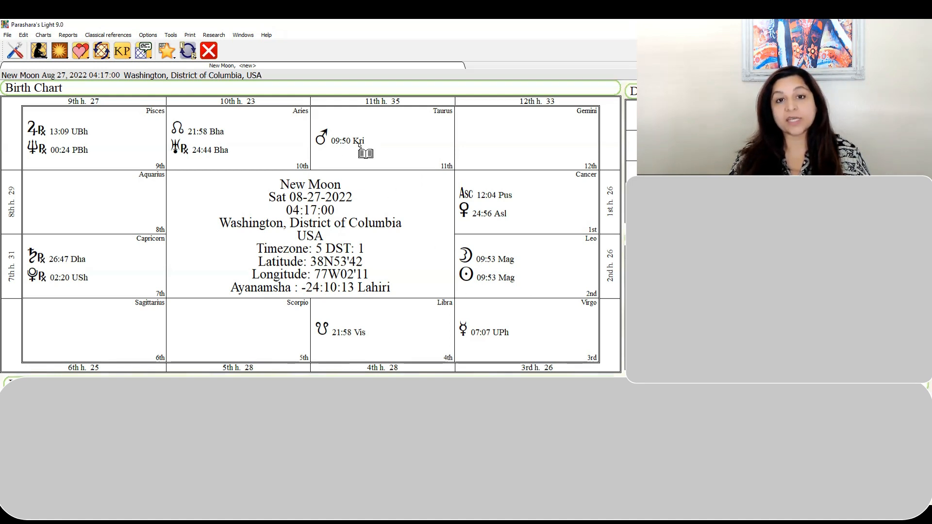
mouse_move(337, 153)
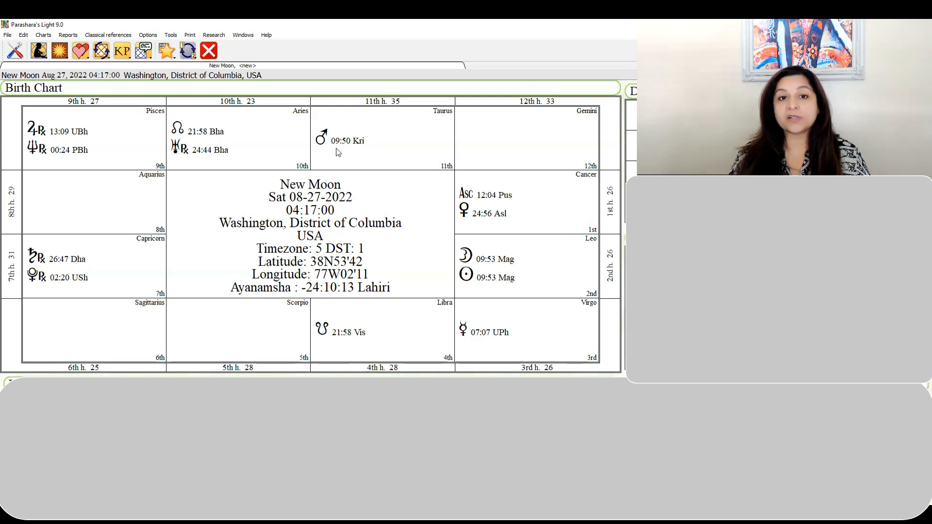
mouse_move(347, 146)
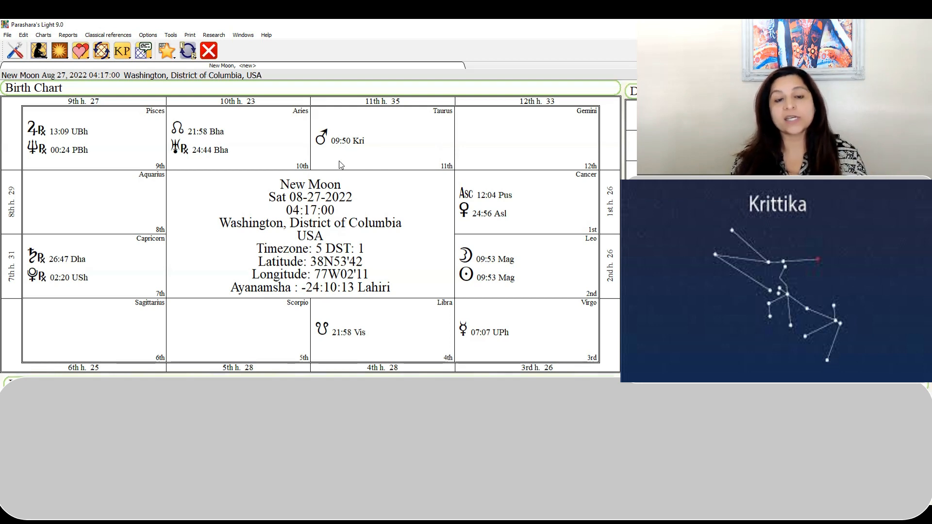
mouse_move(338, 161)
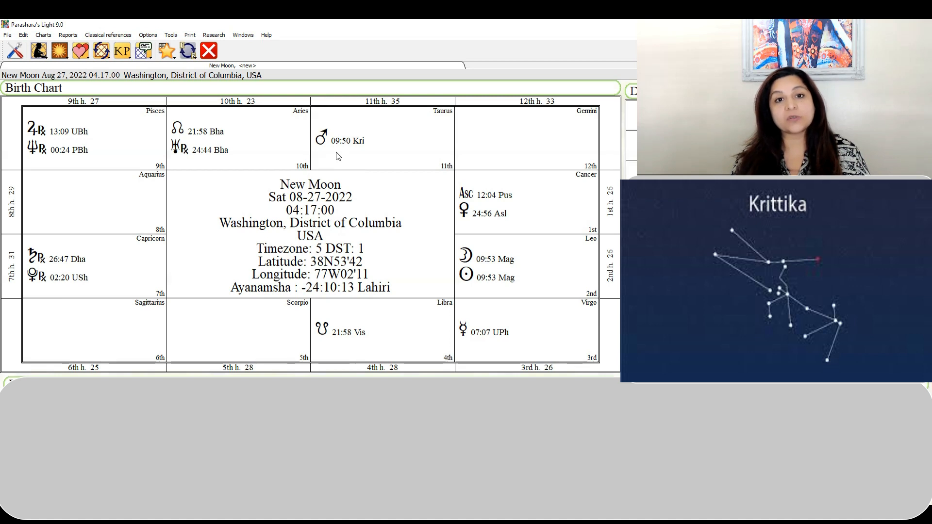
mouse_move(441, 128)
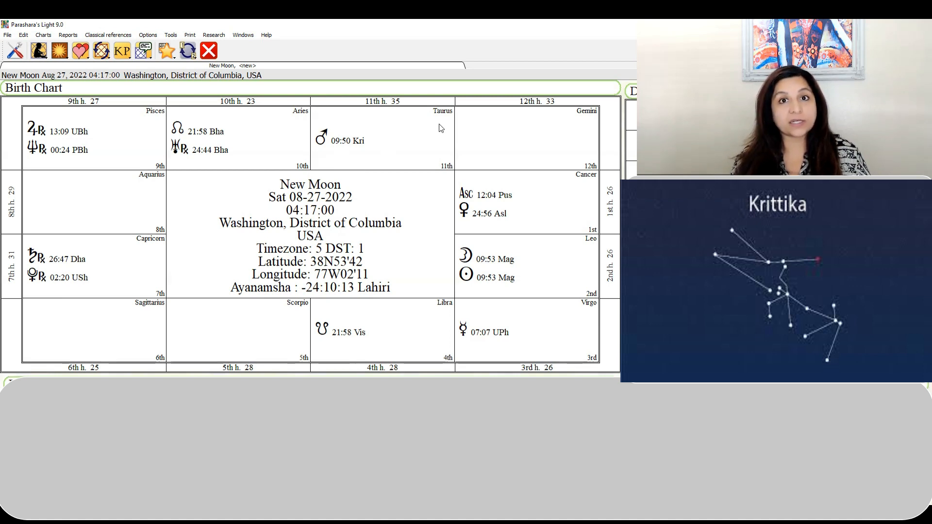
mouse_move(433, 133)
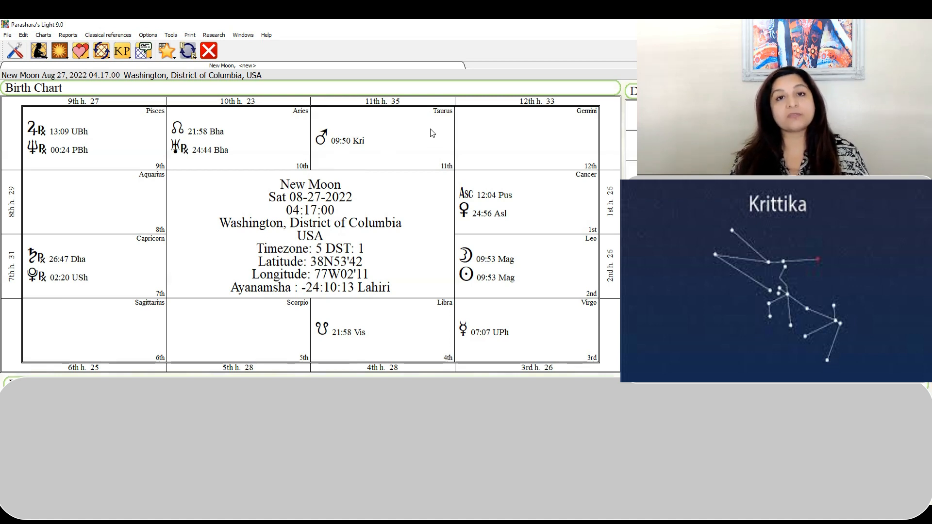
mouse_move(415, 145)
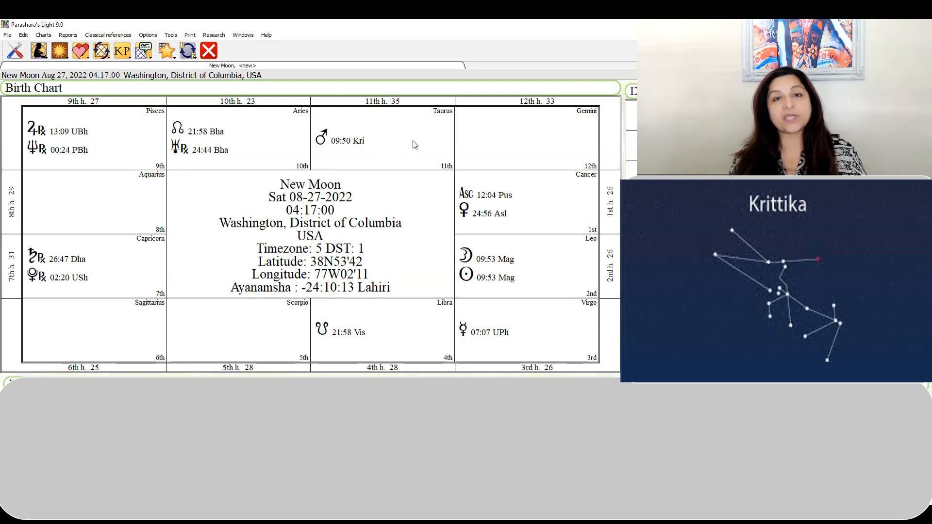
mouse_move(414, 141)
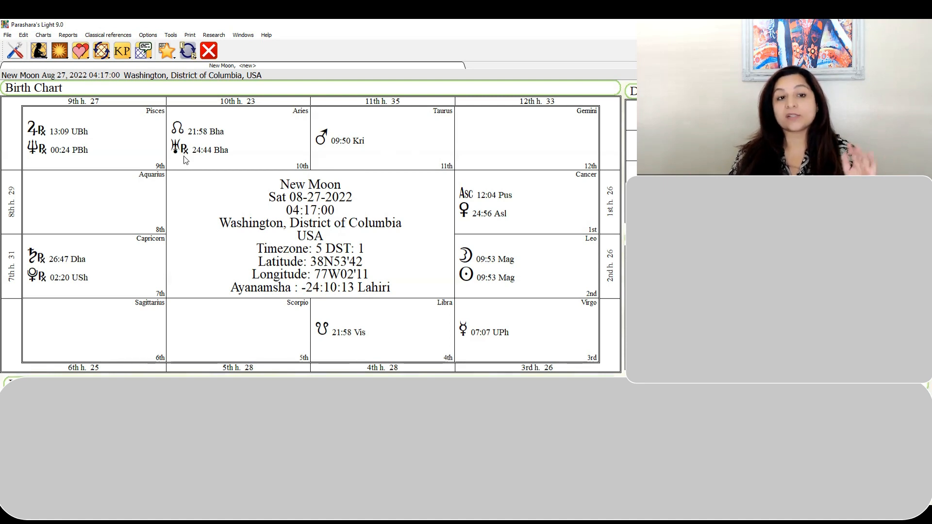
mouse_move(214, 165)
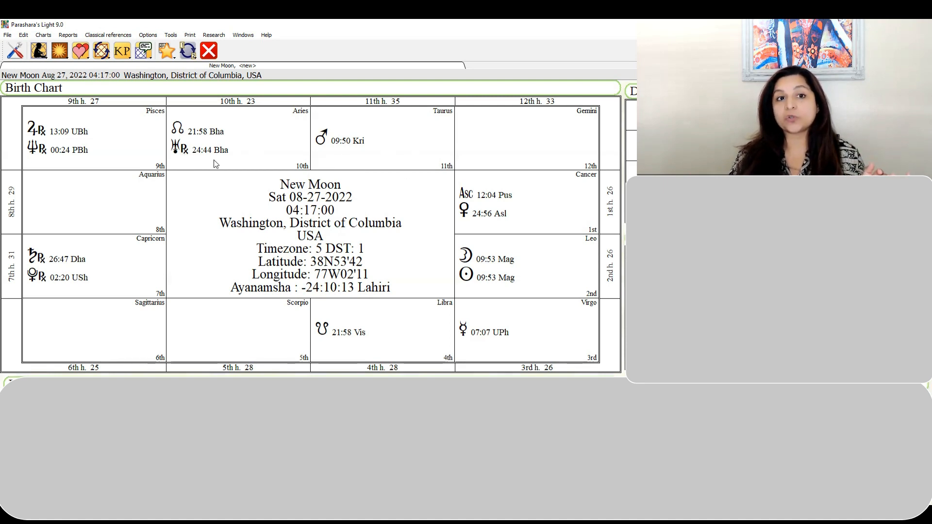
mouse_move(362, 149)
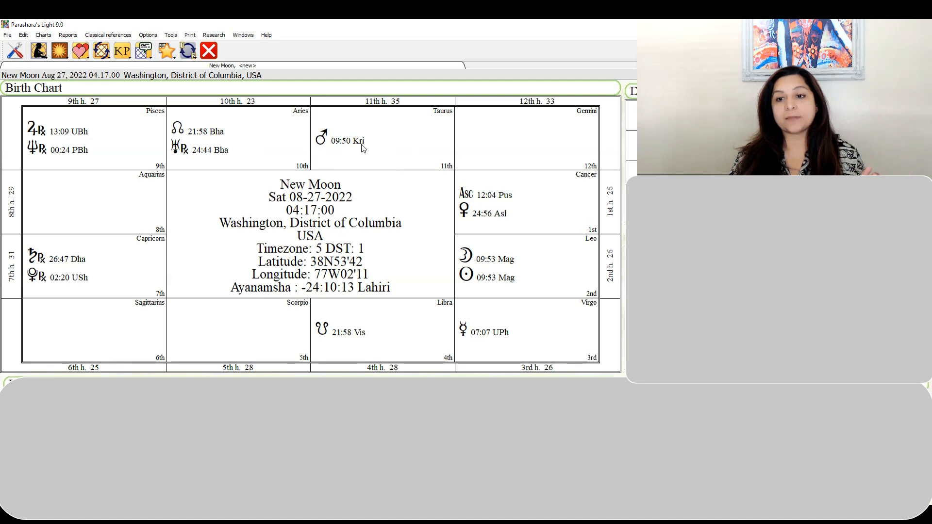
mouse_move(355, 152)
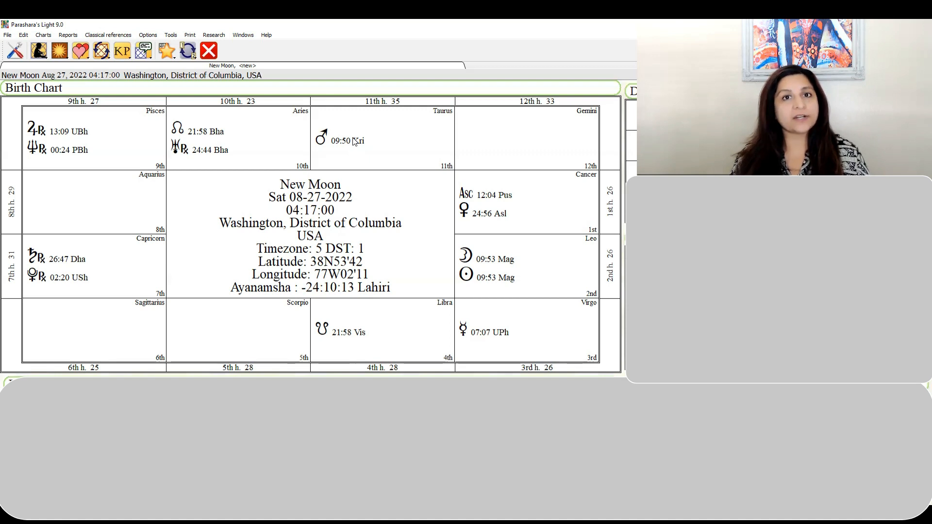
mouse_move(334, 132)
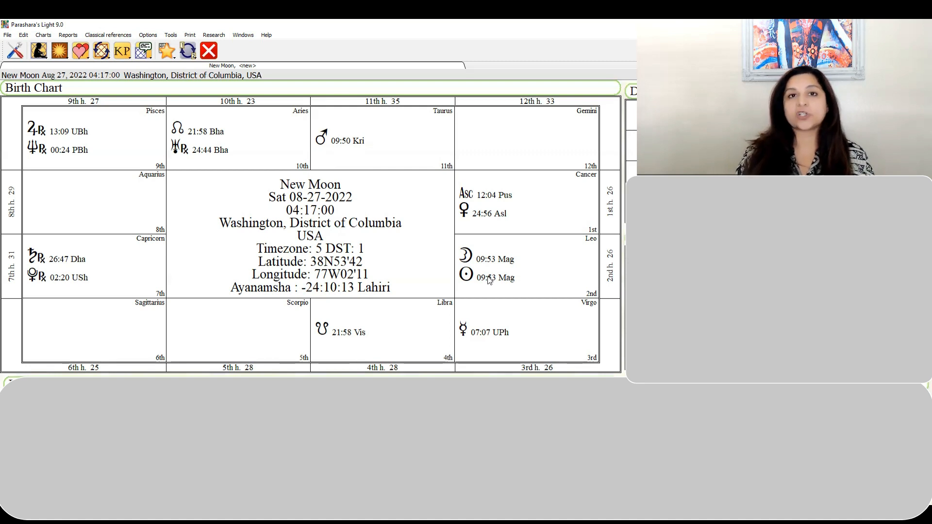
mouse_move(488, 288)
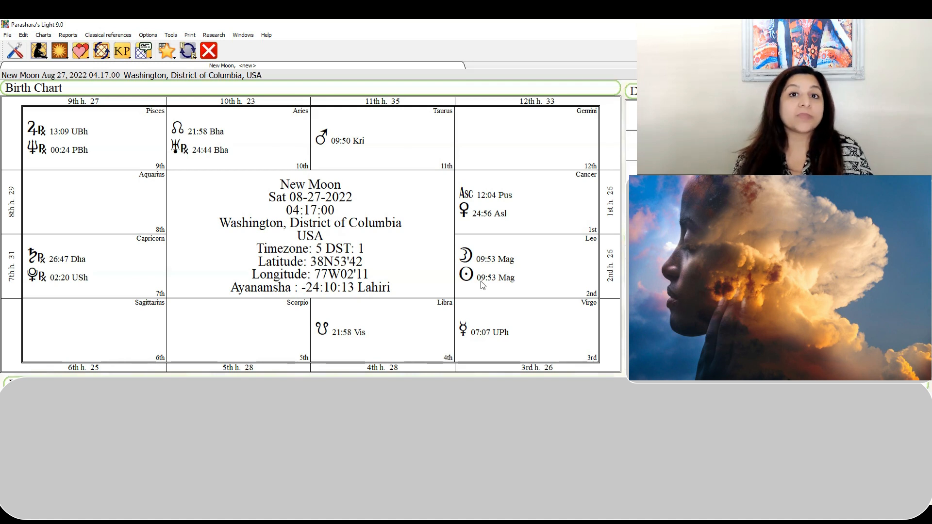
mouse_move(437, 207)
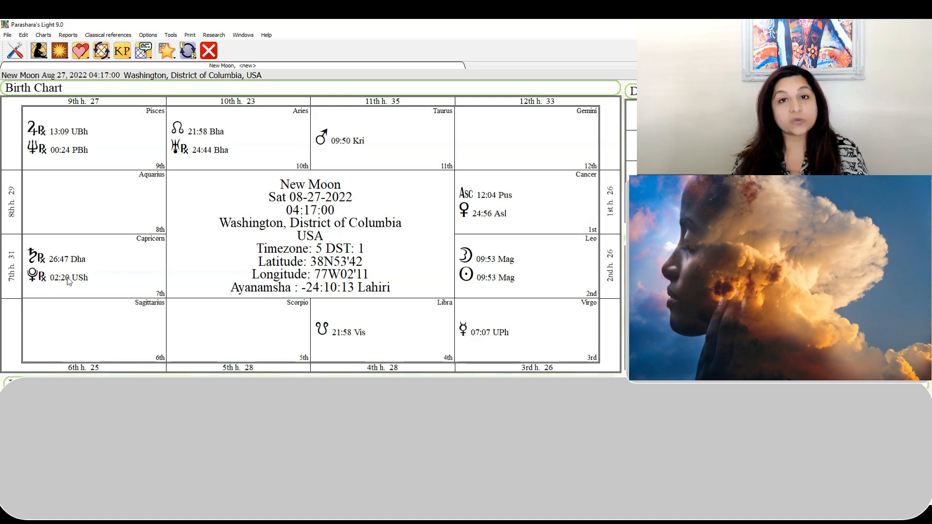
mouse_move(64, 293)
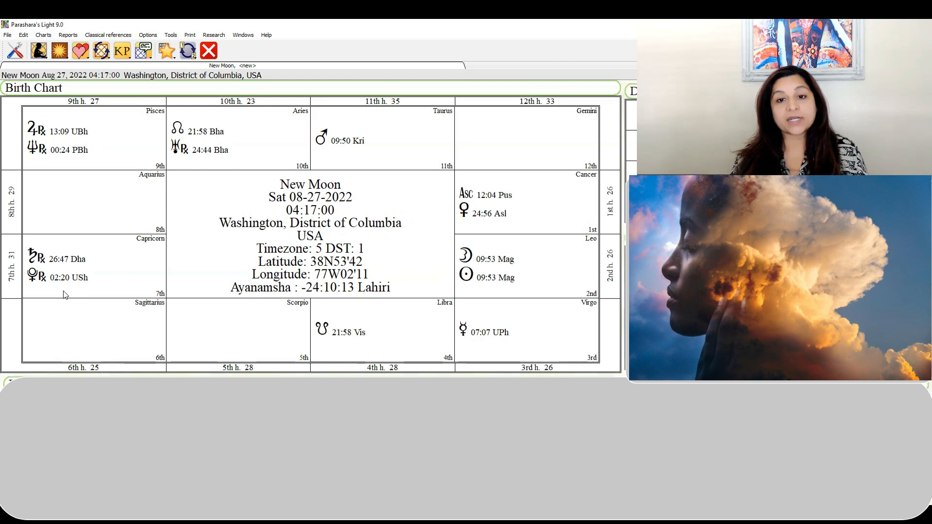
mouse_move(488, 285)
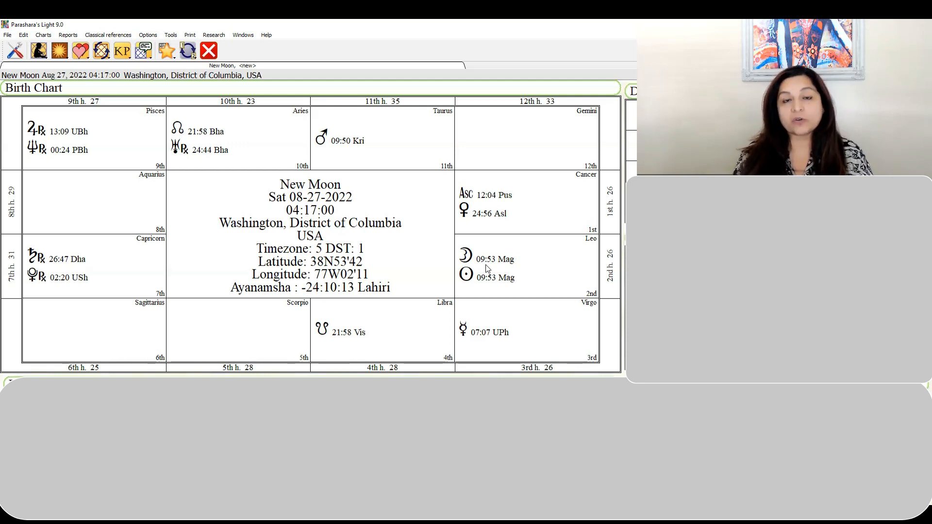
mouse_move(438, 295)
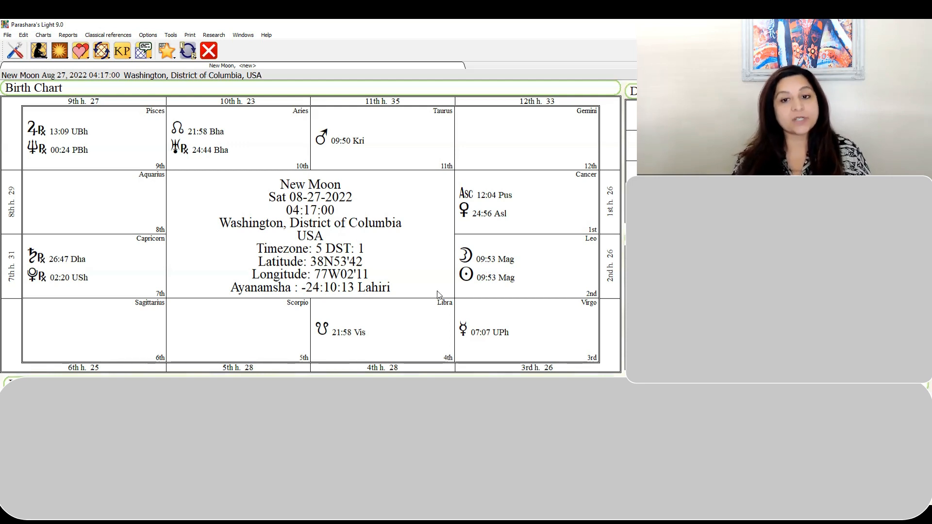
mouse_move(242, 189)
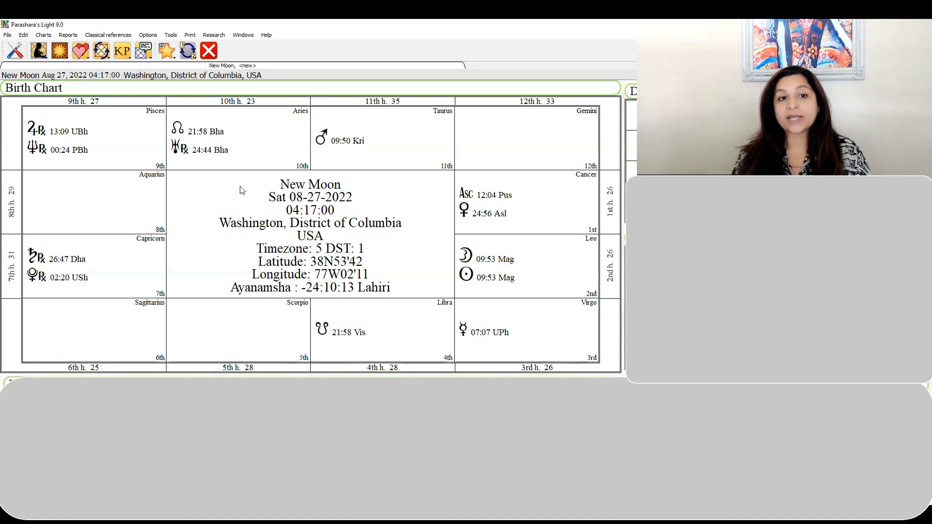
mouse_move(190, 162)
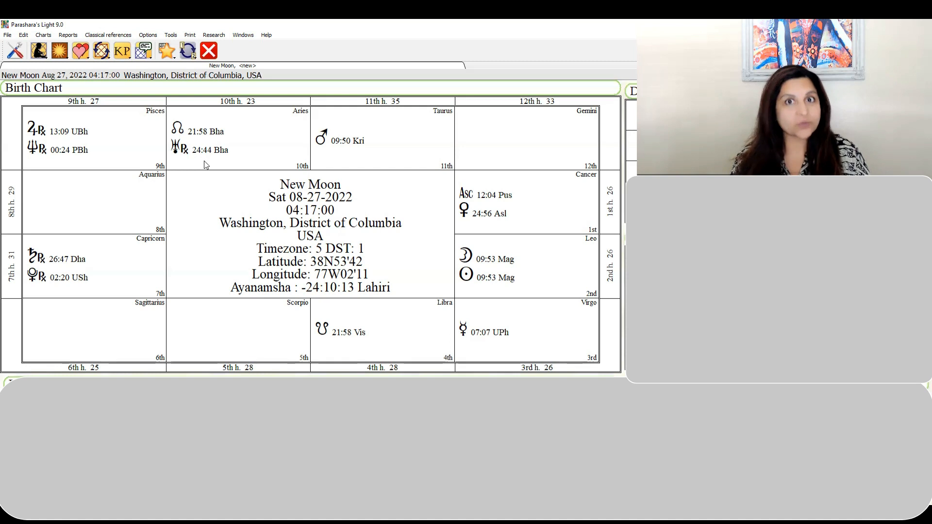
mouse_move(504, 223)
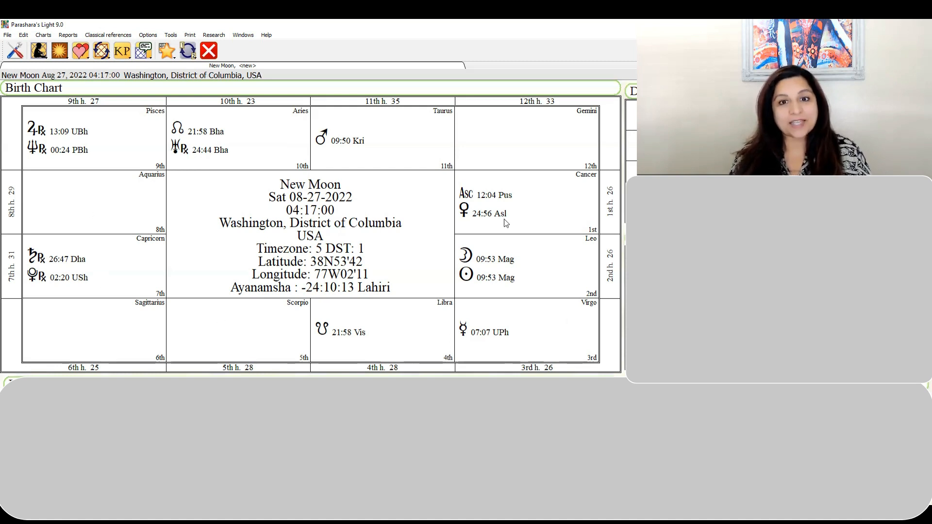
mouse_move(507, 272)
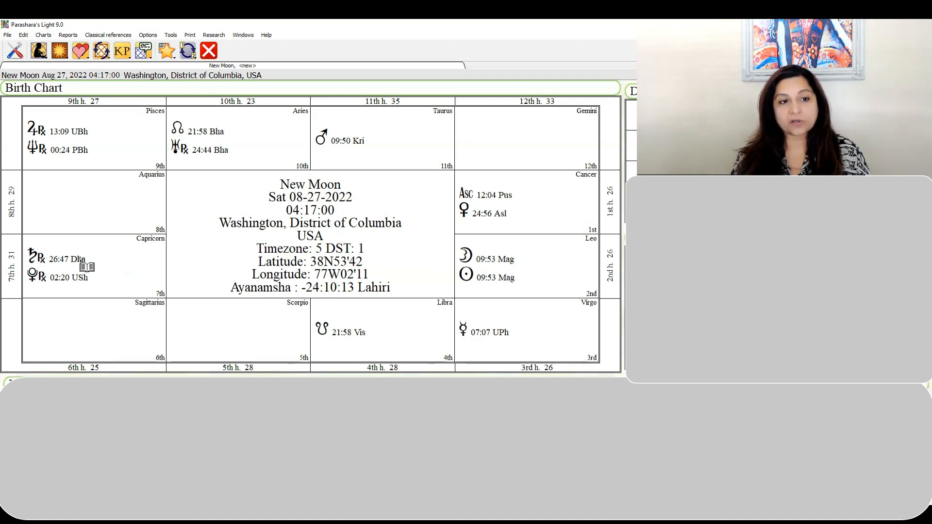
mouse_move(132, 170)
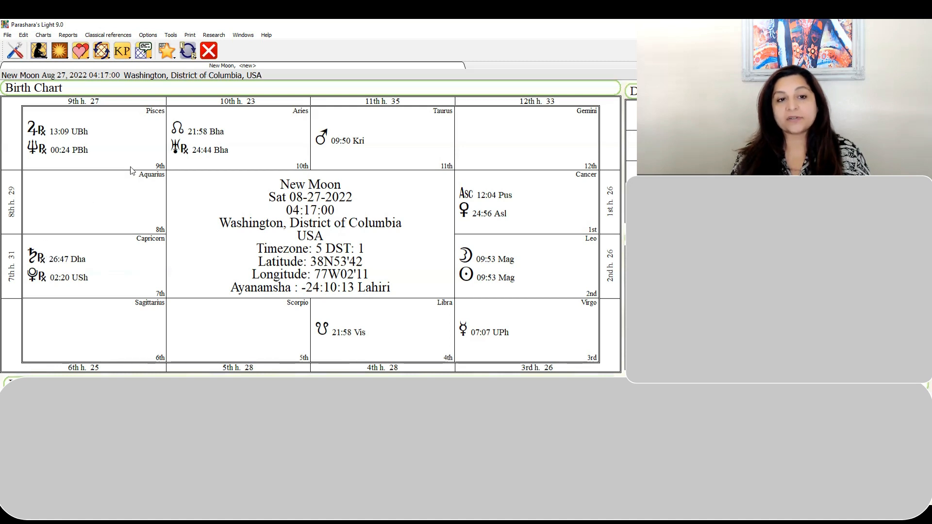
mouse_move(67, 244)
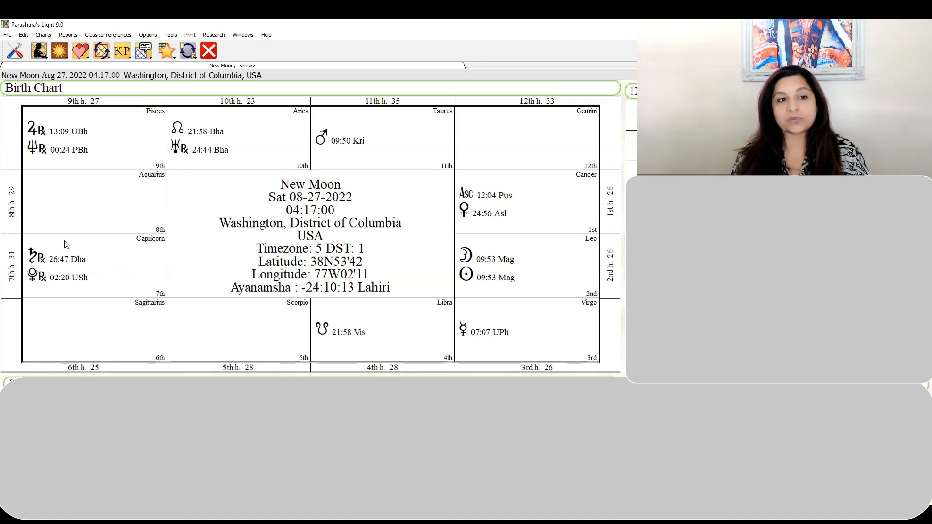
mouse_move(86, 268)
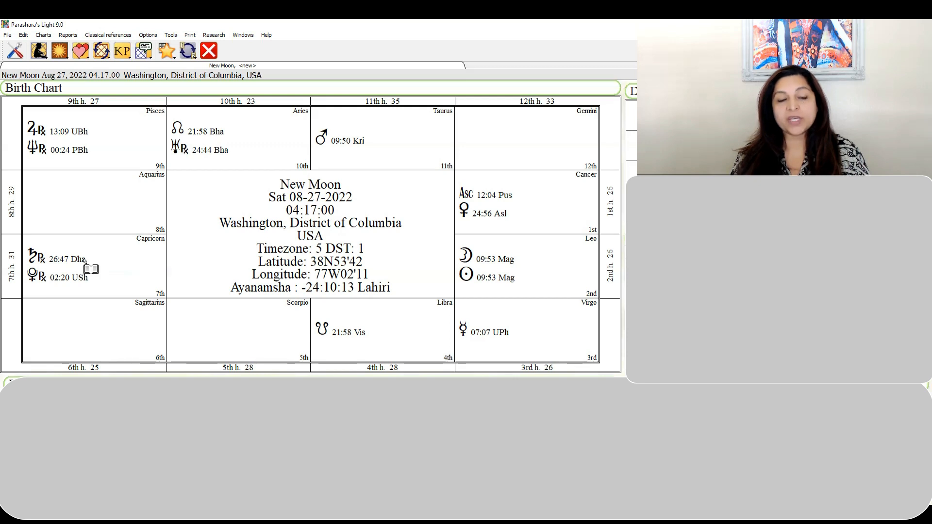